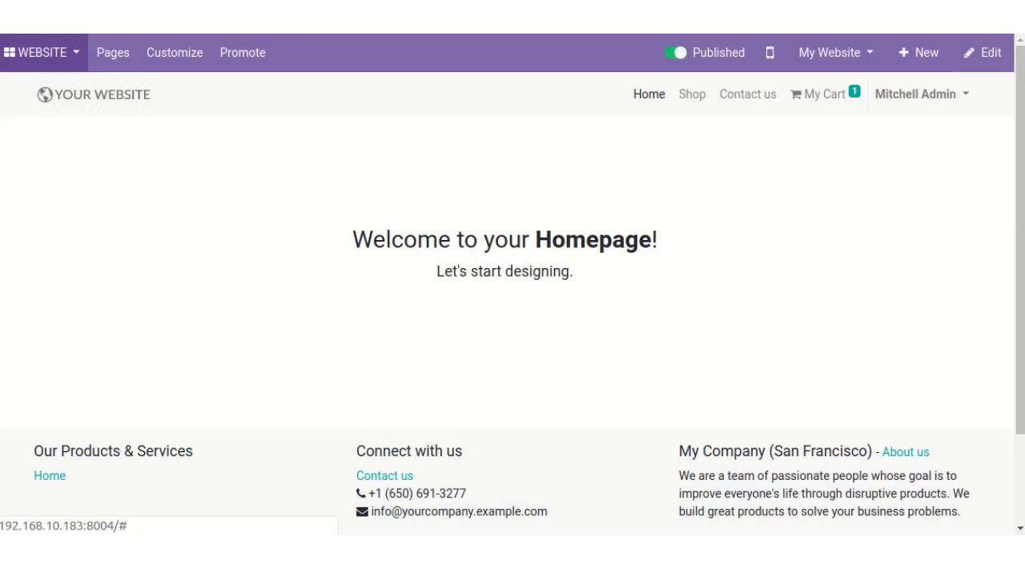
Switch from the website homepage to the RMA app's list of return requests.
{"action": "left_click", "coordinate": [41, 53]}
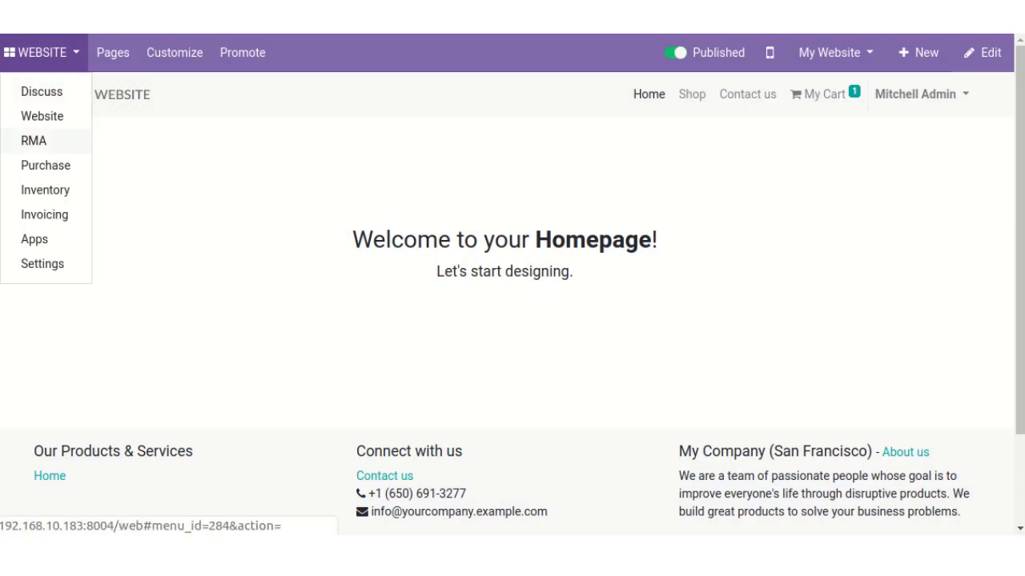
{"action": "left_click", "coordinate": [33, 140]}
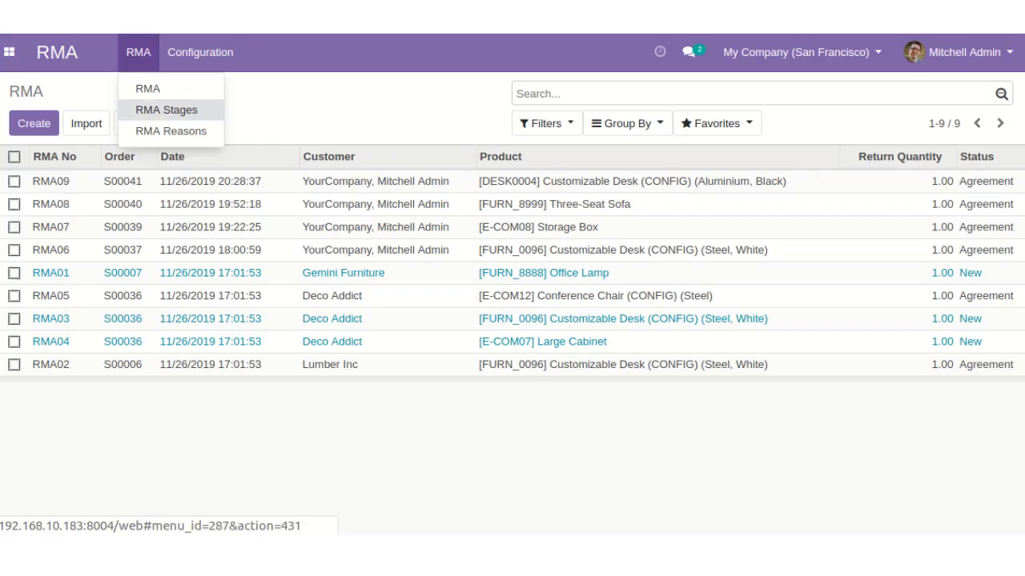
Sort RMA Stages by name and inspect the New stage's related-status options without saving.
{"action": "left_click", "coordinate": [165, 109]}
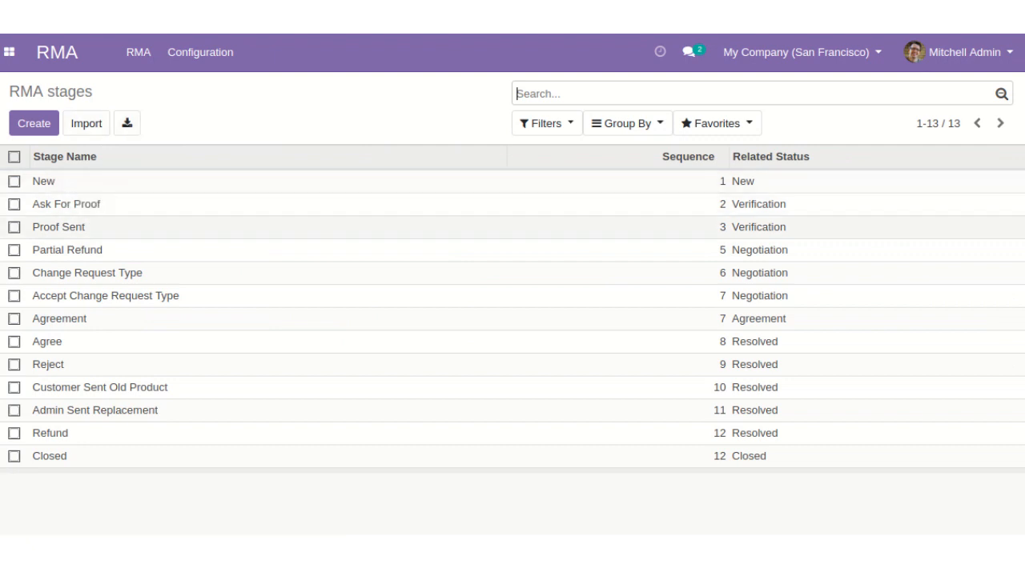
{"action": "left_click", "coordinate": [64, 156]}
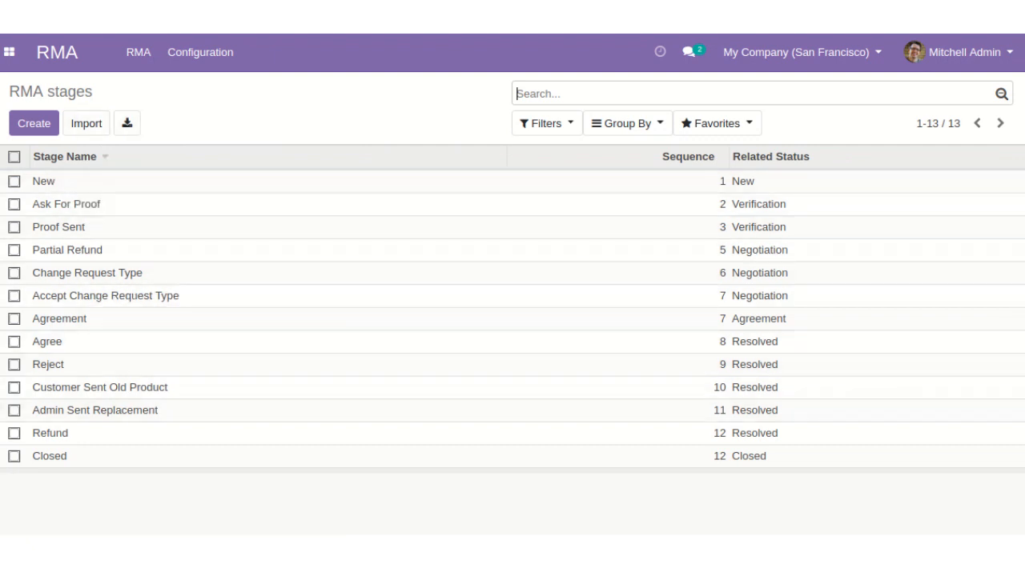
{"action": "left_click", "coordinate": [43, 181]}
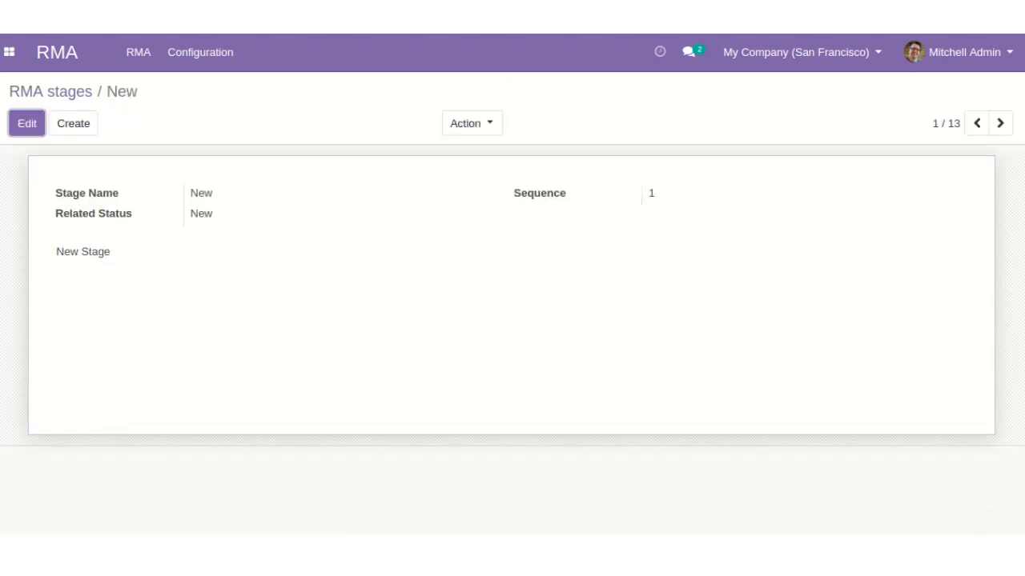
{"action": "left_click", "coordinate": [24, 124]}
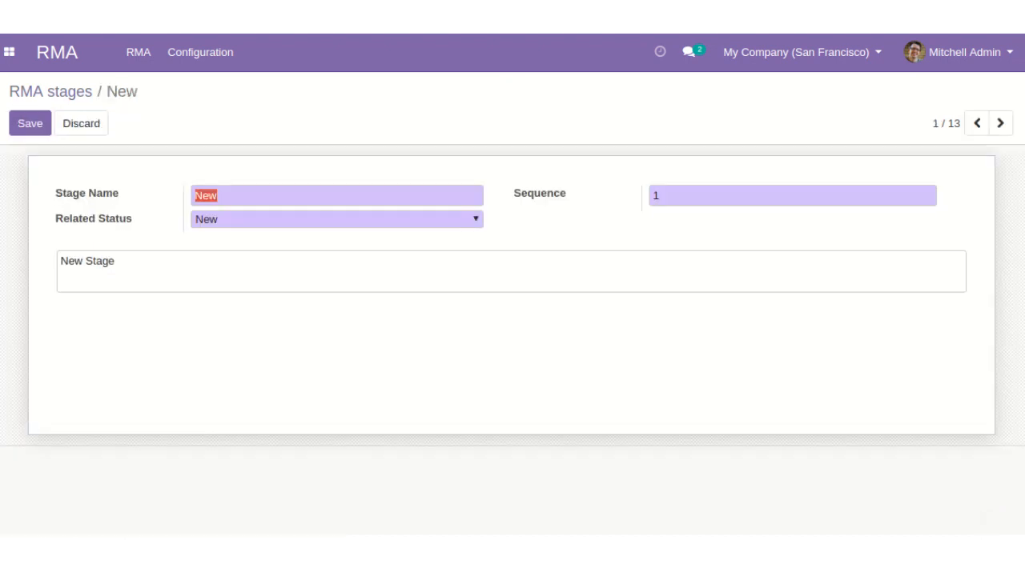
{"action": "left_click", "coordinate": [335, 218]}
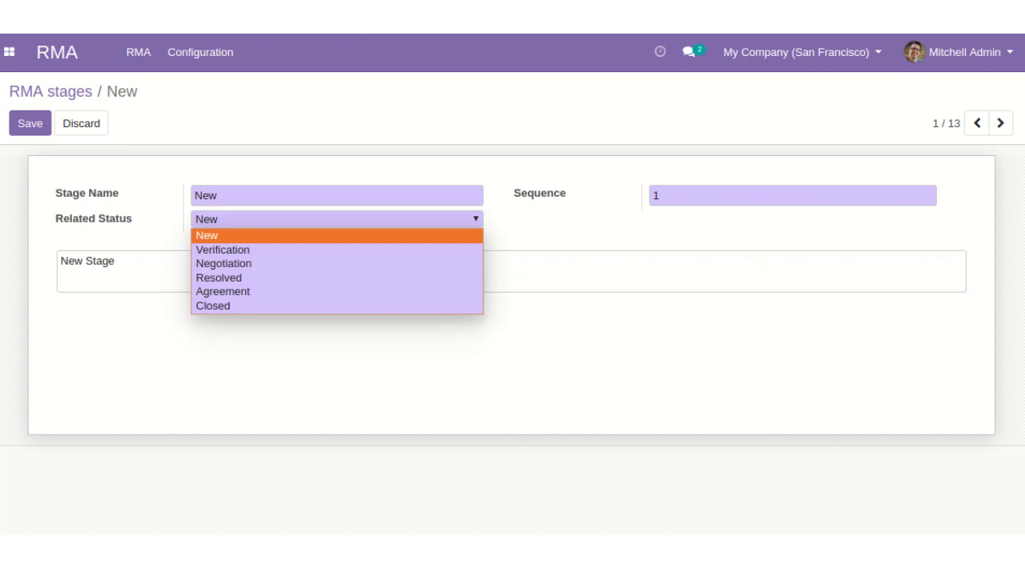
{"action": "left_click", "coordinate": [206, 235]}
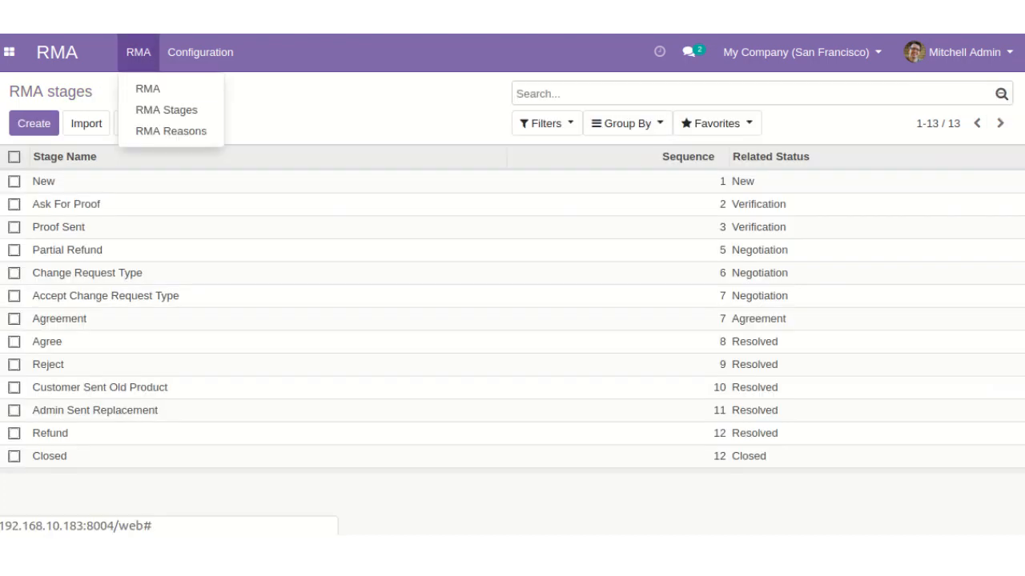
Review the Defected Product reason's settings in RMA Reasons.
{"action": "left_click", "coordinate": [170, 130]}
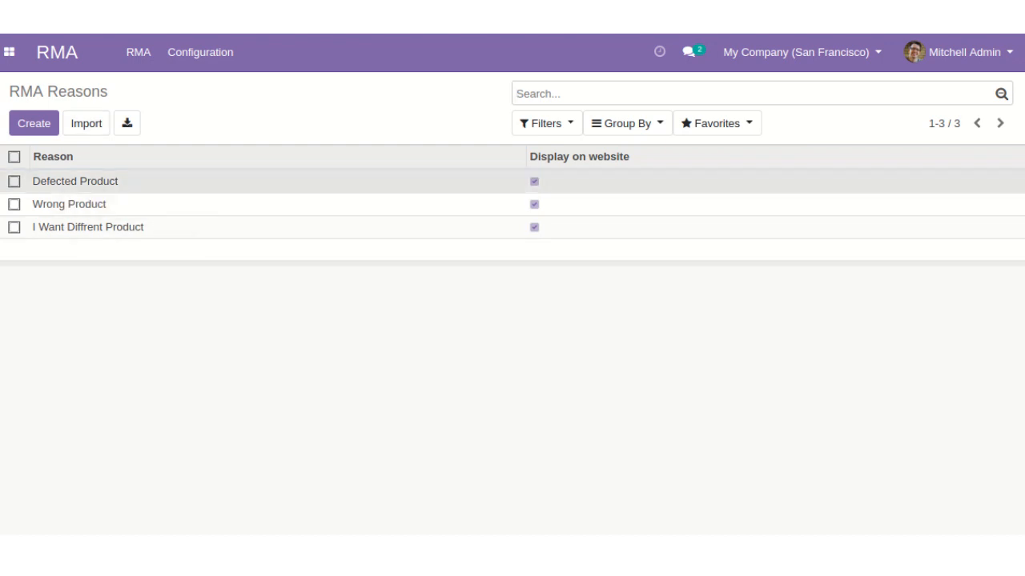
{"action": "left_click", "coordinate": [72, 177]}
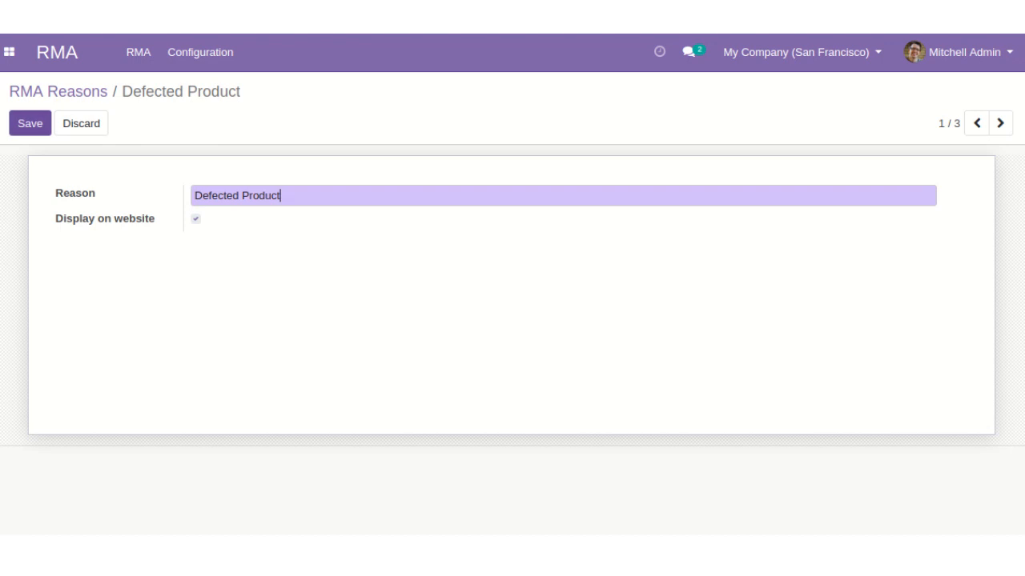
{"action": "left_click", "coordinate": [27, 124]}
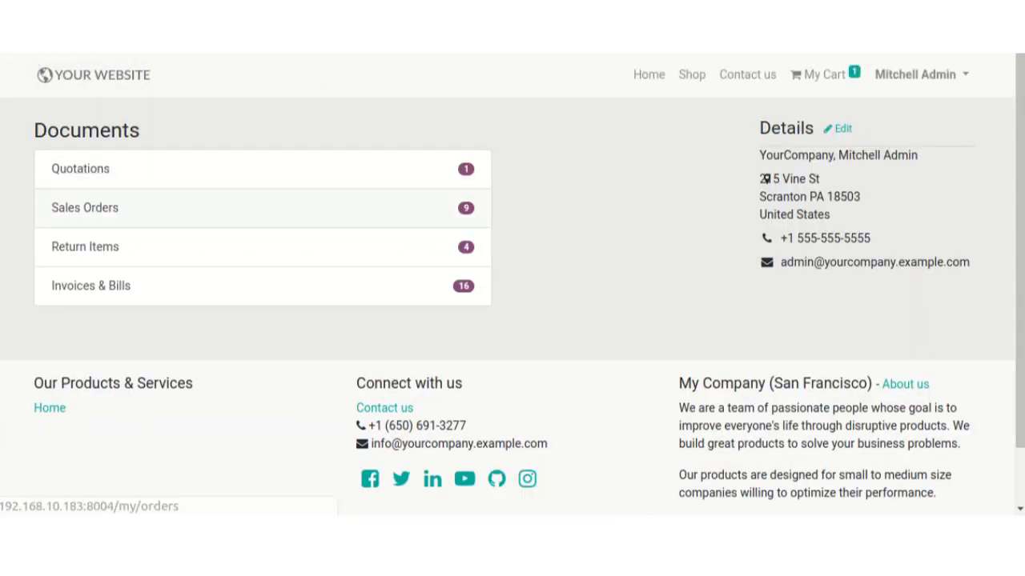
Open portal sales order S00042 and start a return for the Customizable Desk.
{"action": "left_click", "coordinate": [85, 207]}
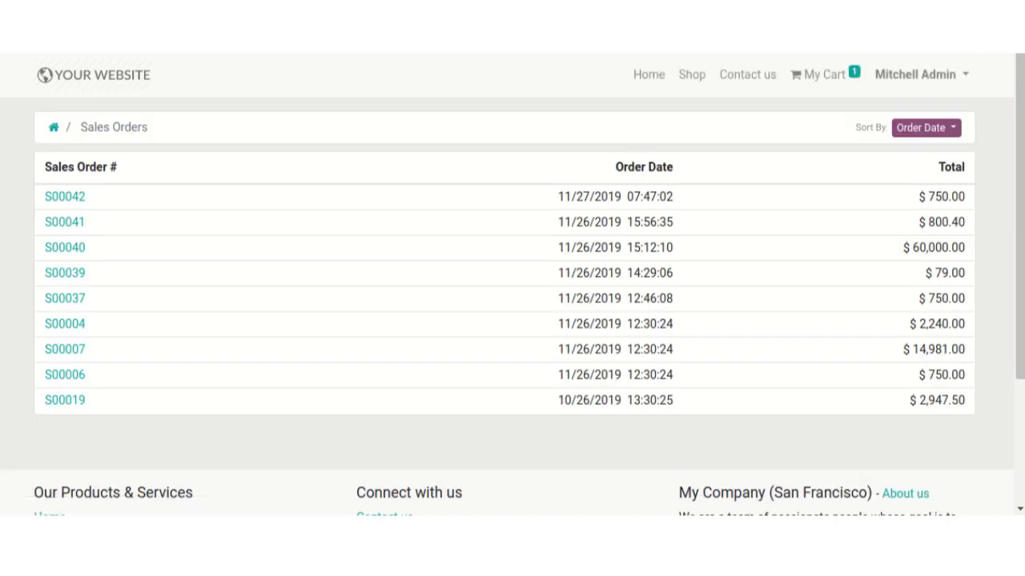
{"action": "mouse_move", "coordinate": [65, 196]}
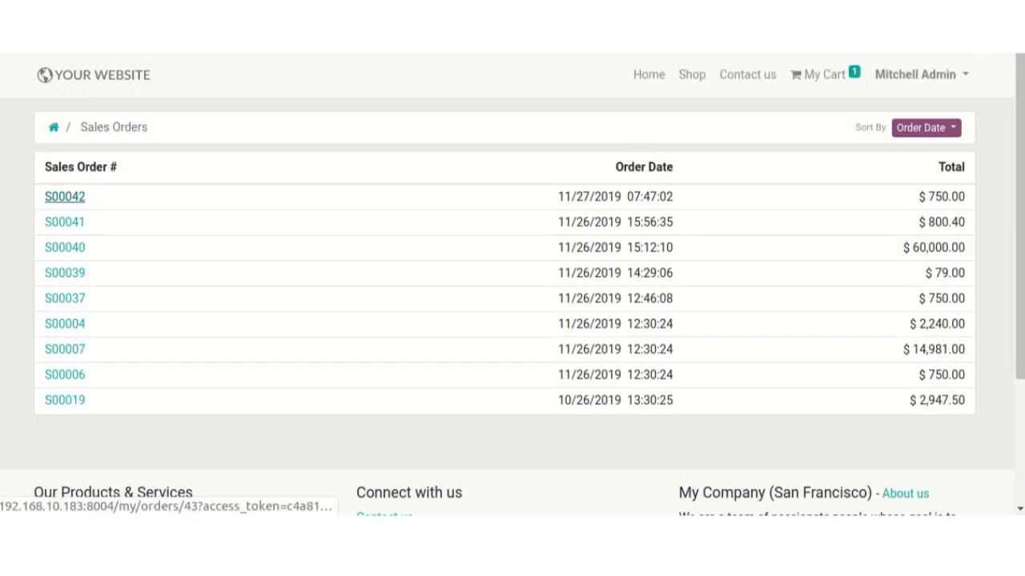
{"action": "left_click", "coordinate": [64, 196]}
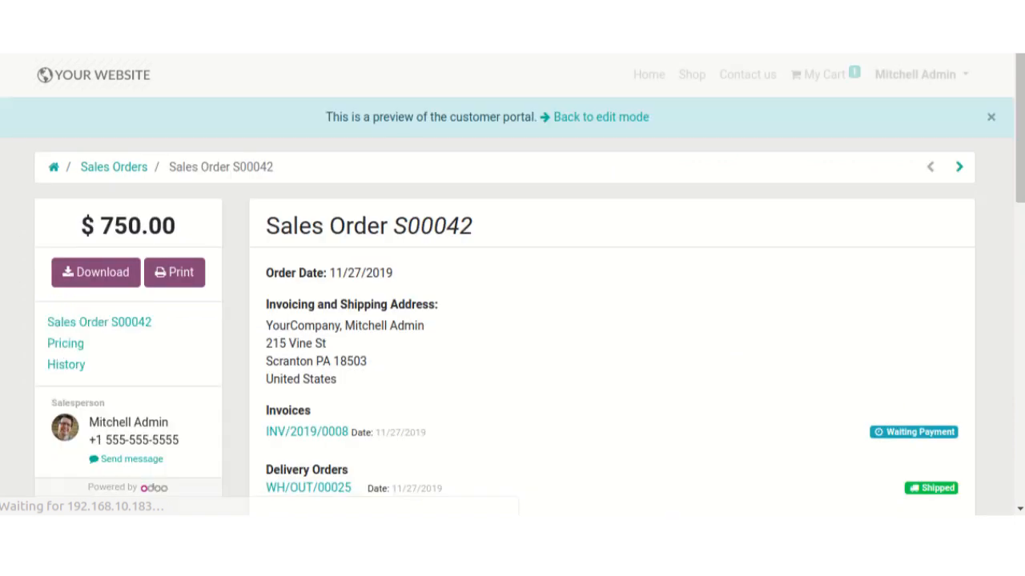
{"action": "scroll", "scroll_direction": "down", "scroll_amount": 3}
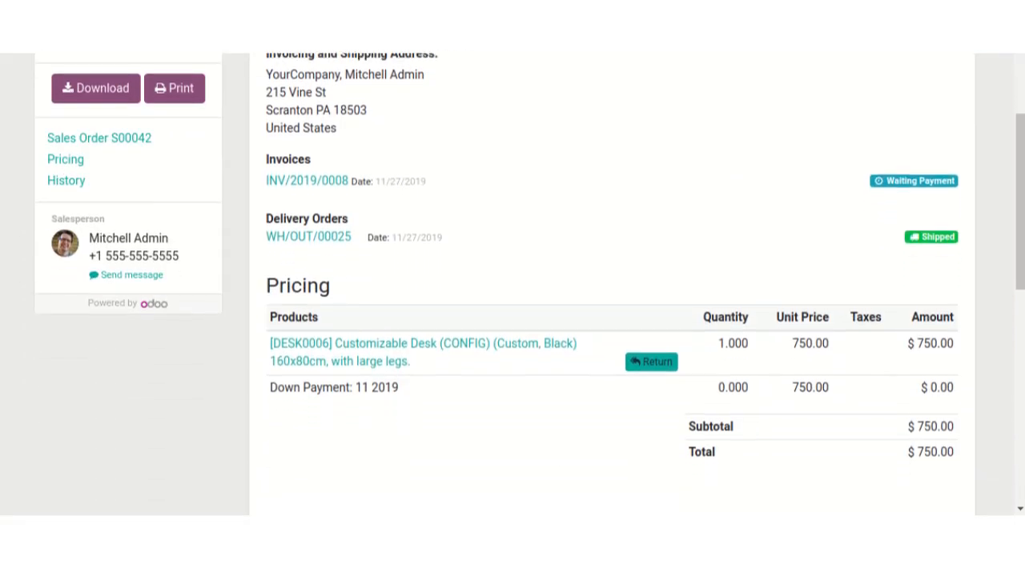
{"action": "scroll", "scroll_direction": "down", "scroll_amount": 3}
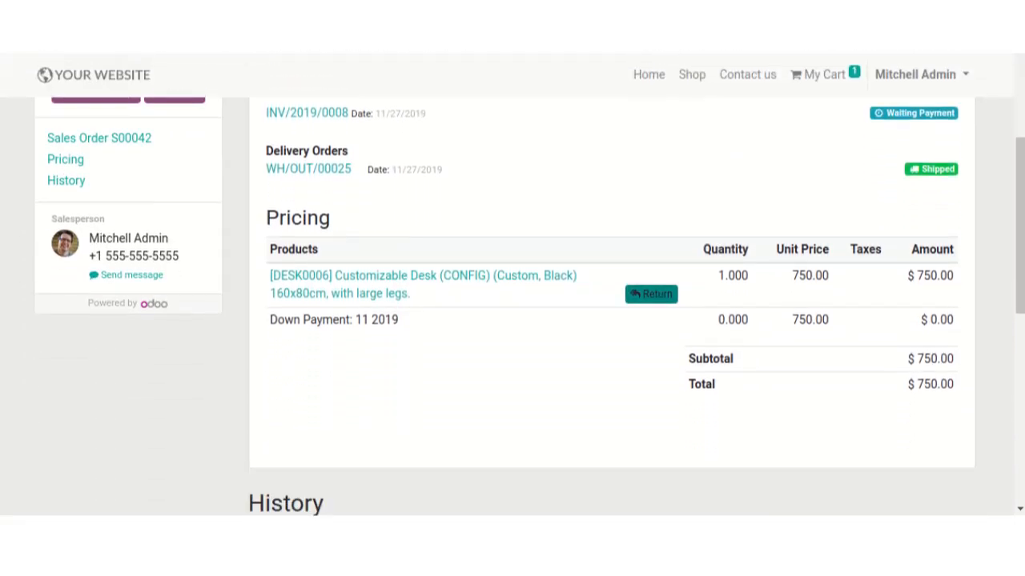
{"action": "left_click", "coordinate": [650, 295]}
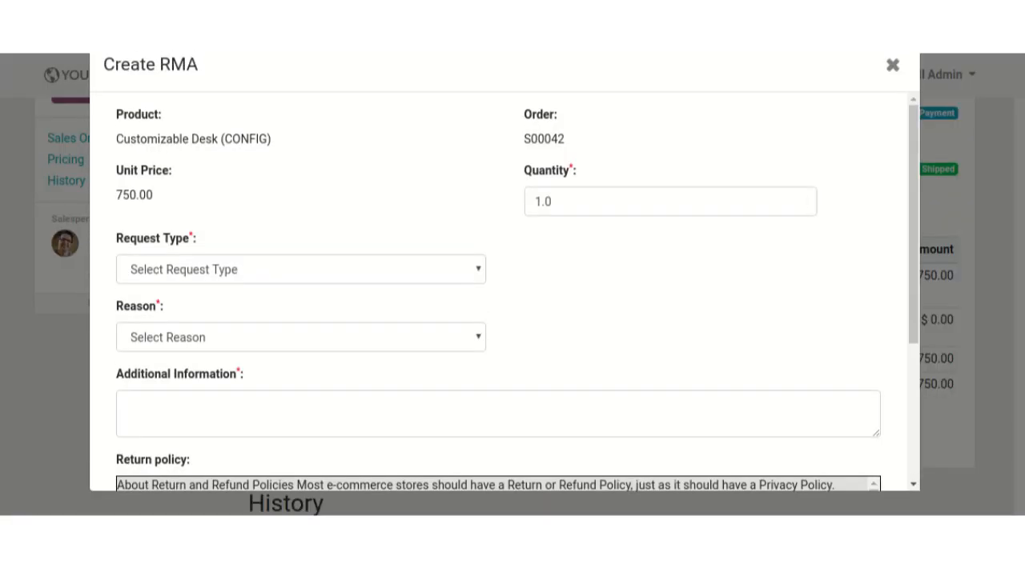
Set the desk return's request type to Refund, showing a 750.0 refund amount.
{"action": "left_click", "coordinate": [300, 269]}
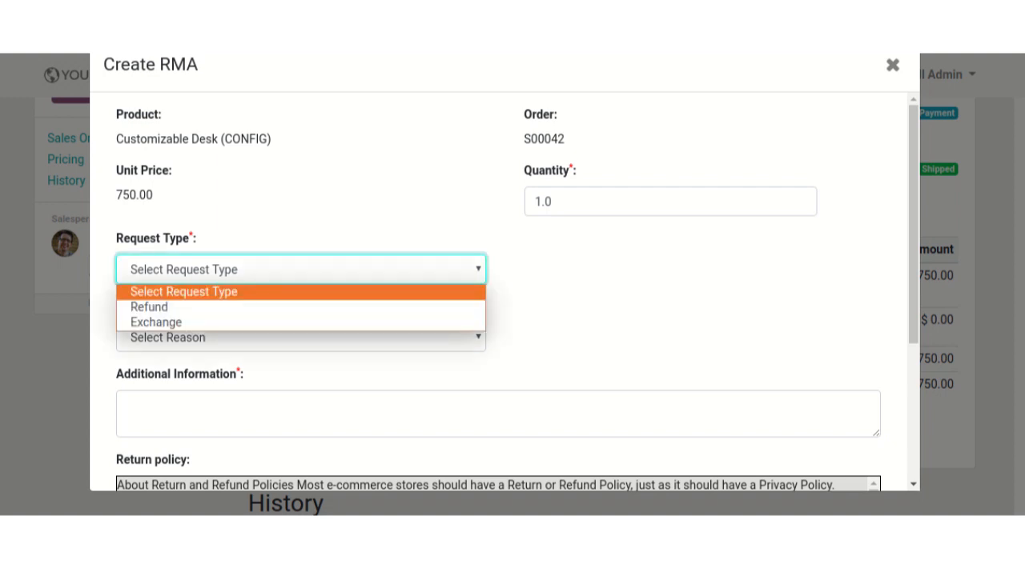
{"action": "mouse_move", "coordinate": [148, 306]}
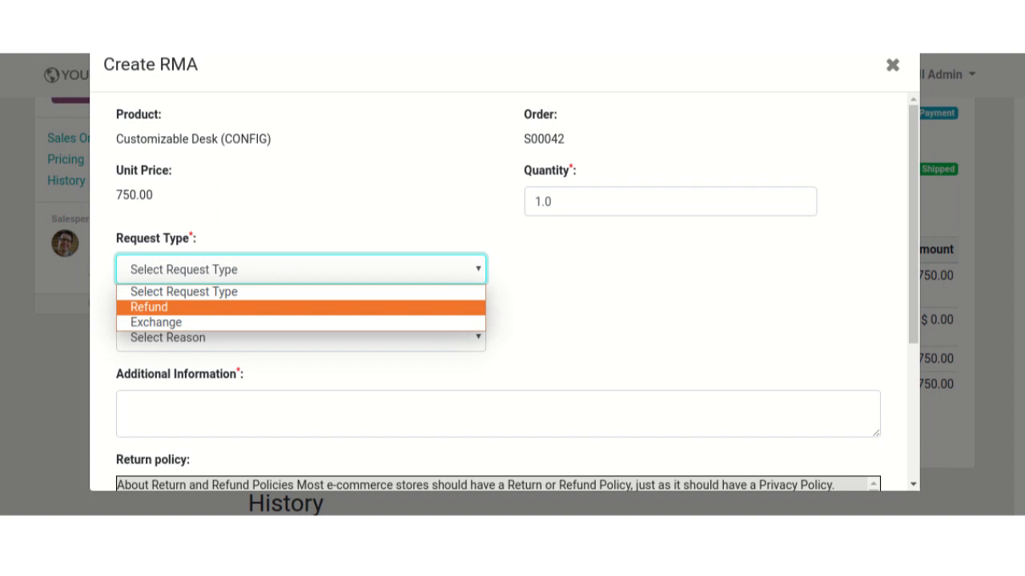
{"action": "mouse_move", "coordinate": [156, 322]}
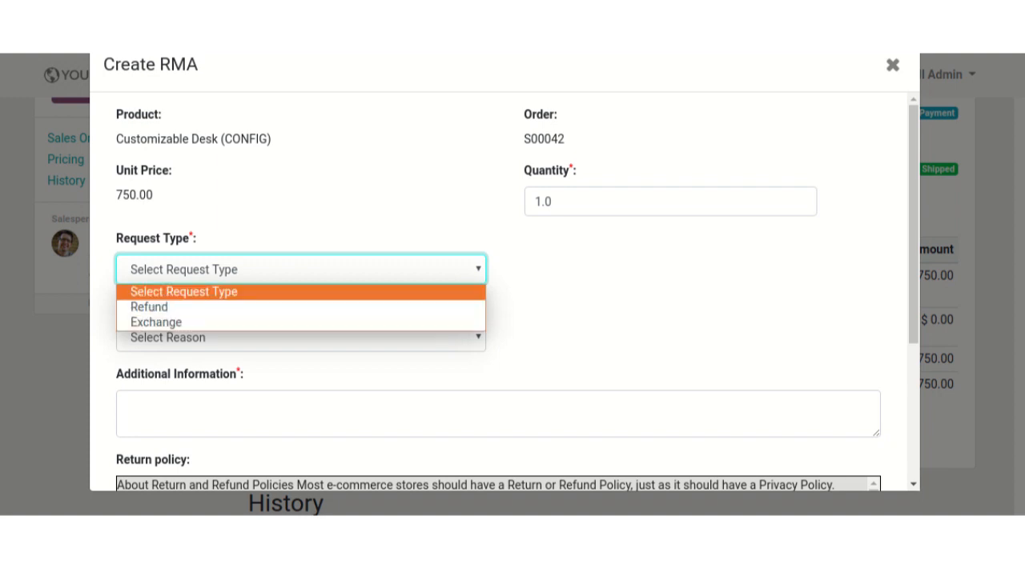
{"action": "left_click", "coordinate": [149, 307]}
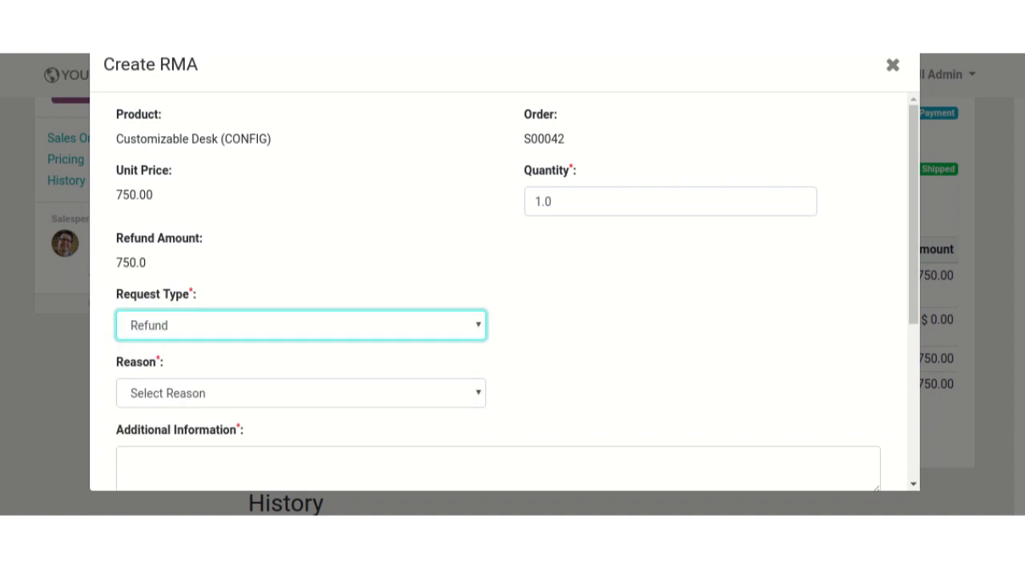
{"action": "scroll", "scroll_direction": "down", "scroll_amount": 3}
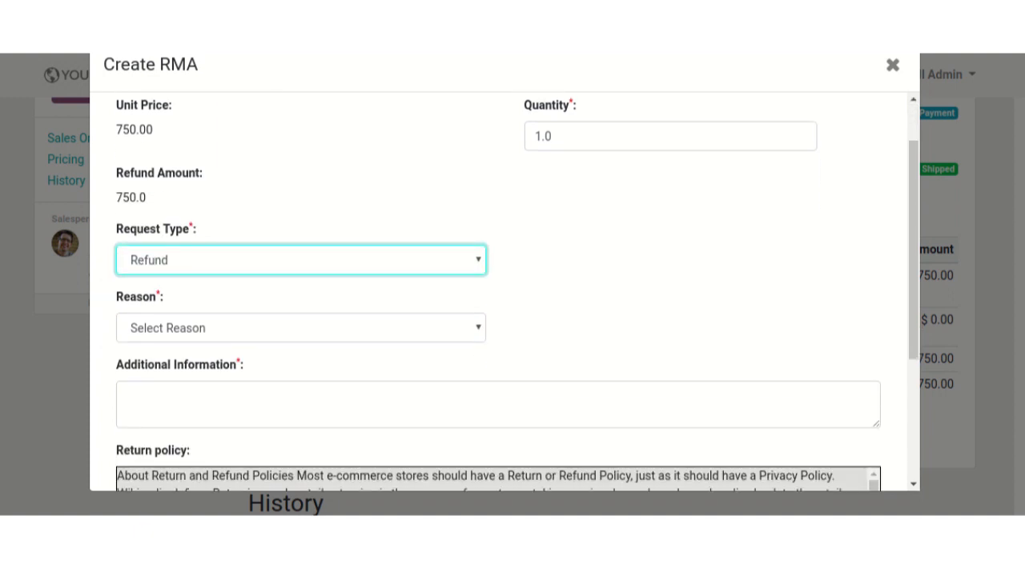
Choose Defected Product as the return reason with the note 'It was defected'.
{"action": "left_click", "coordinate": [300, 328]}
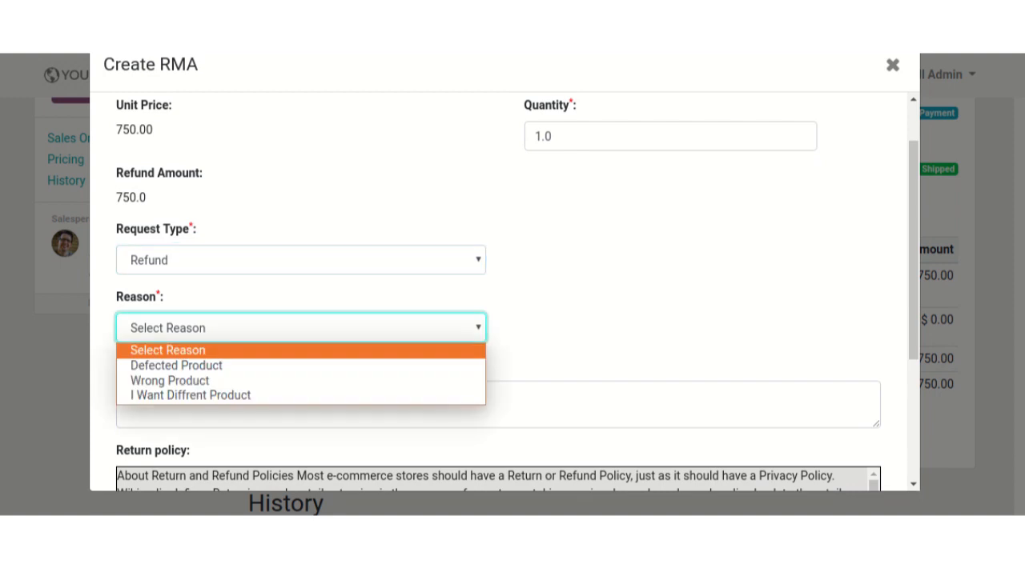
{"action": "left_click", "coordinate": [175, 365]}
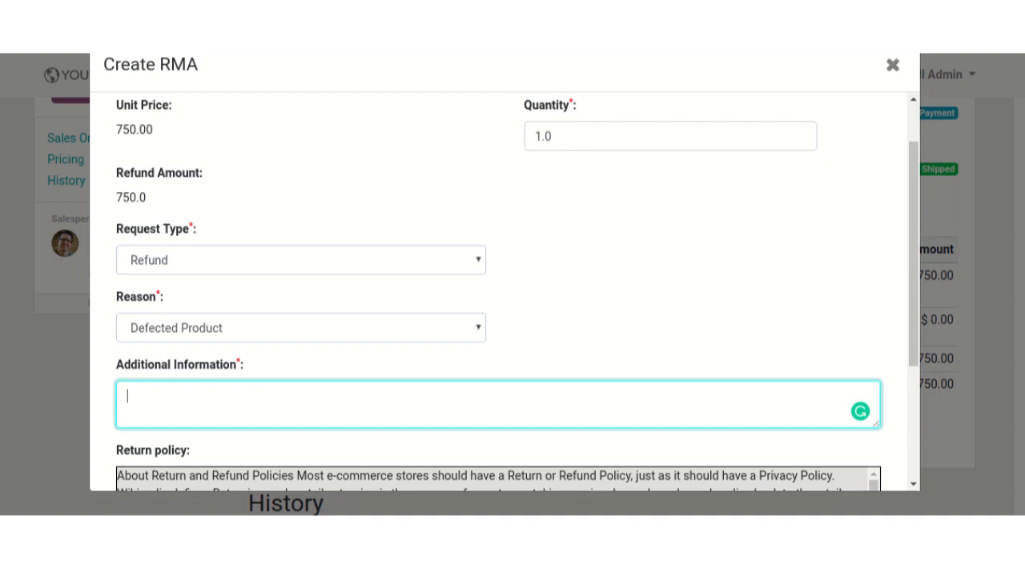
{"action": "type", "text": "It was"}
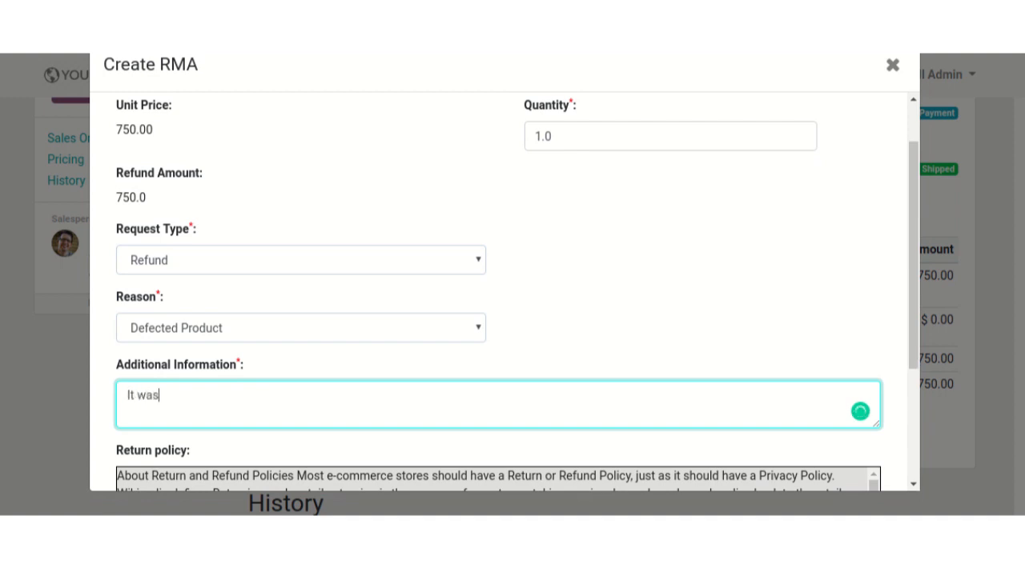
{"action": "type", "text": "deg"}
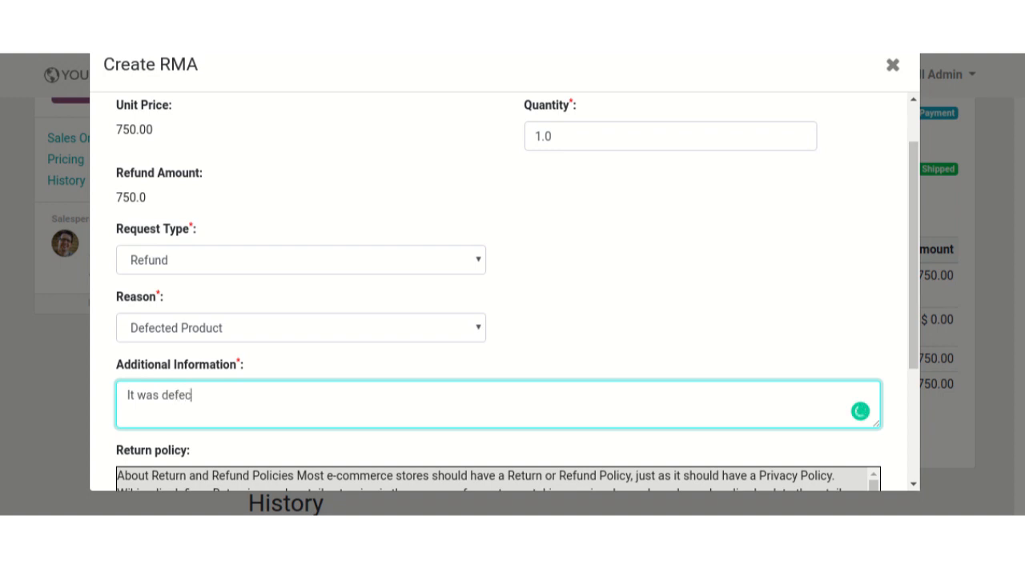
{"action": "type", "text": "ted"}
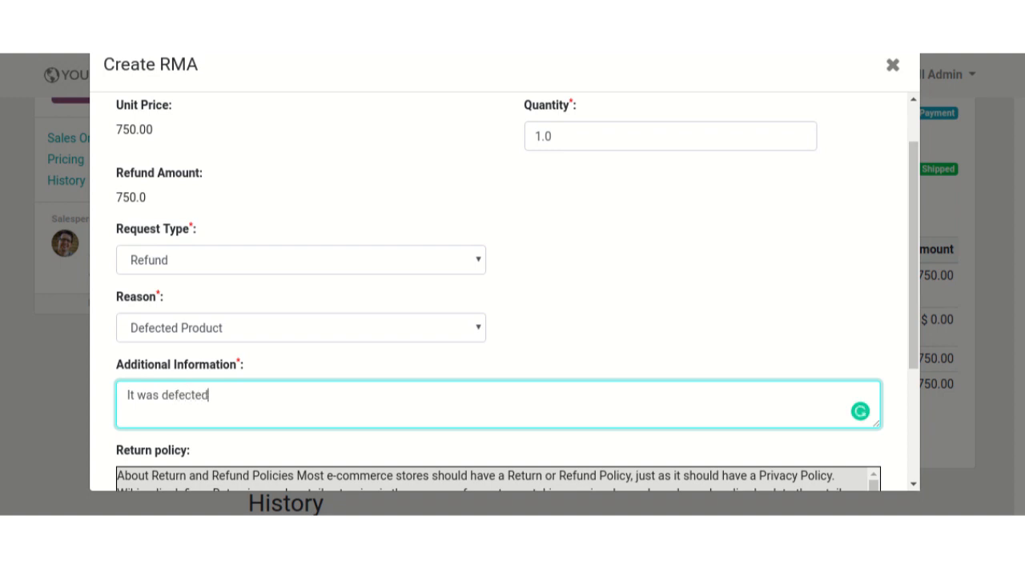
{"action": "scroll", "scroll_direction": "down", "scroll_amount": 3}
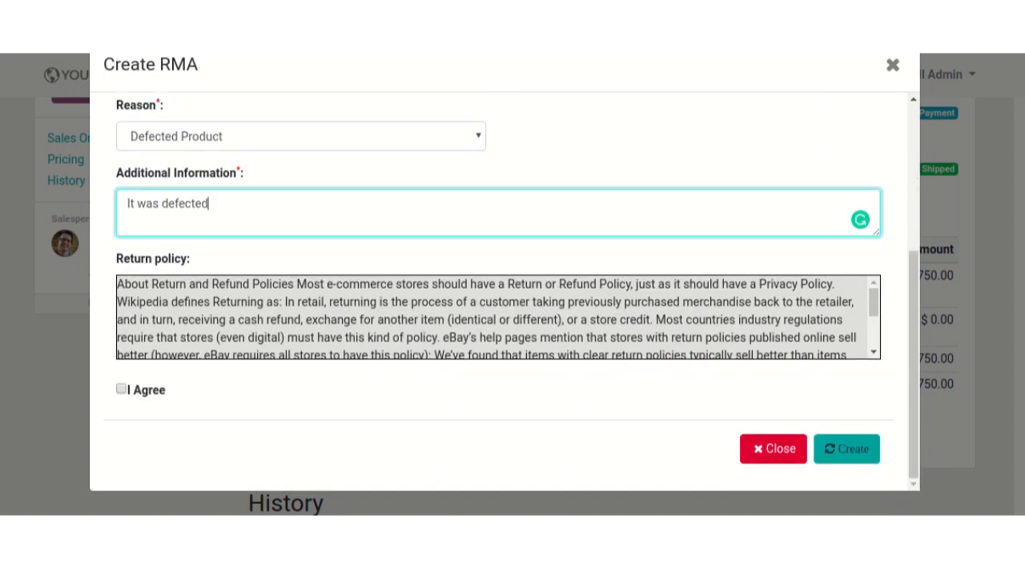
Accept the return policy and submit the desk's return request.
{"action": "left_click", "coordinate": [120, 390]}
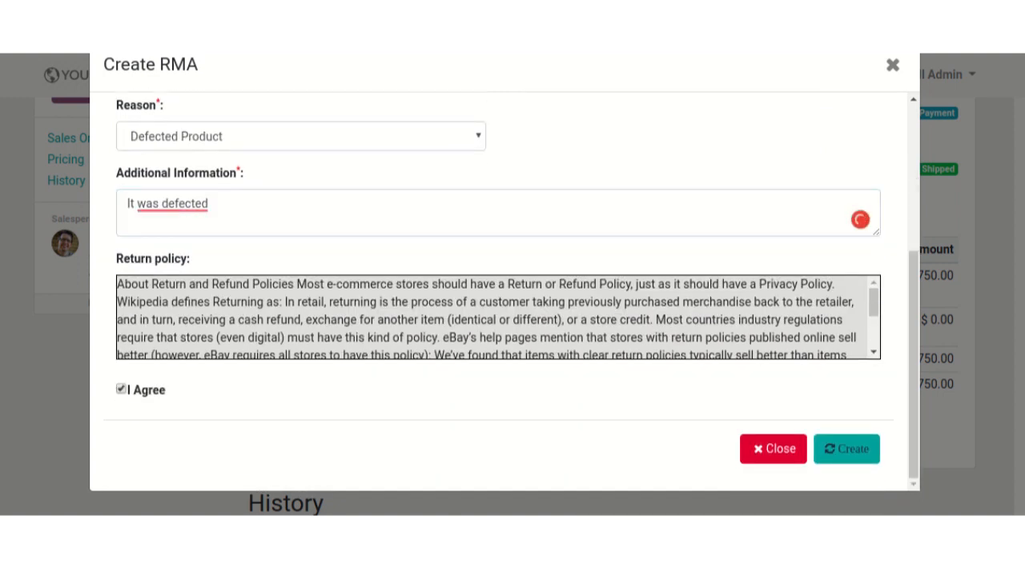
{"action": "left_click", "coordinate": [846, 449]}
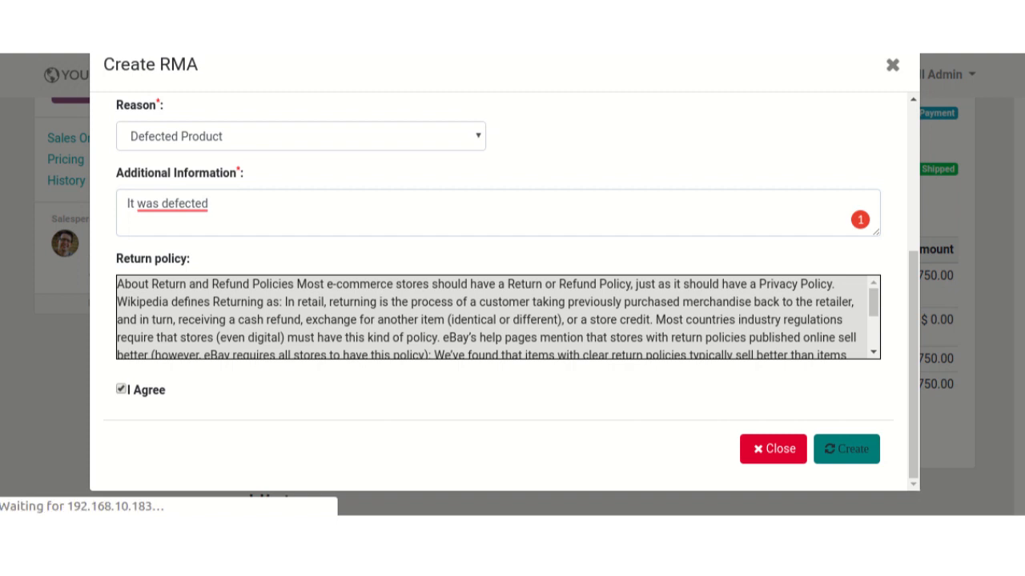
{"action": "left_click", "coordinate": [846, 448]}
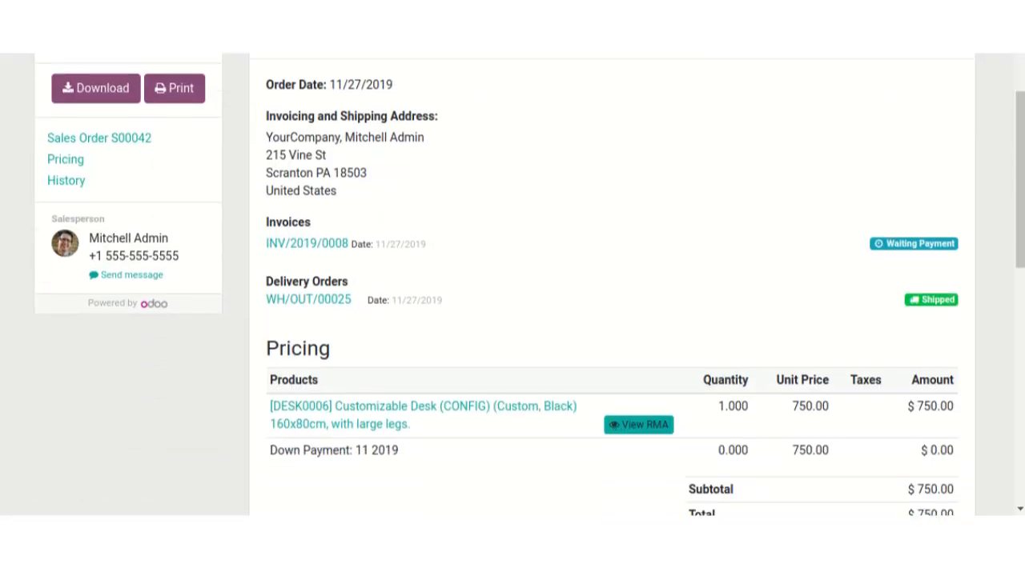
{"action": "scroll", "scroll_direction": "down", "scroll_amount": 3}
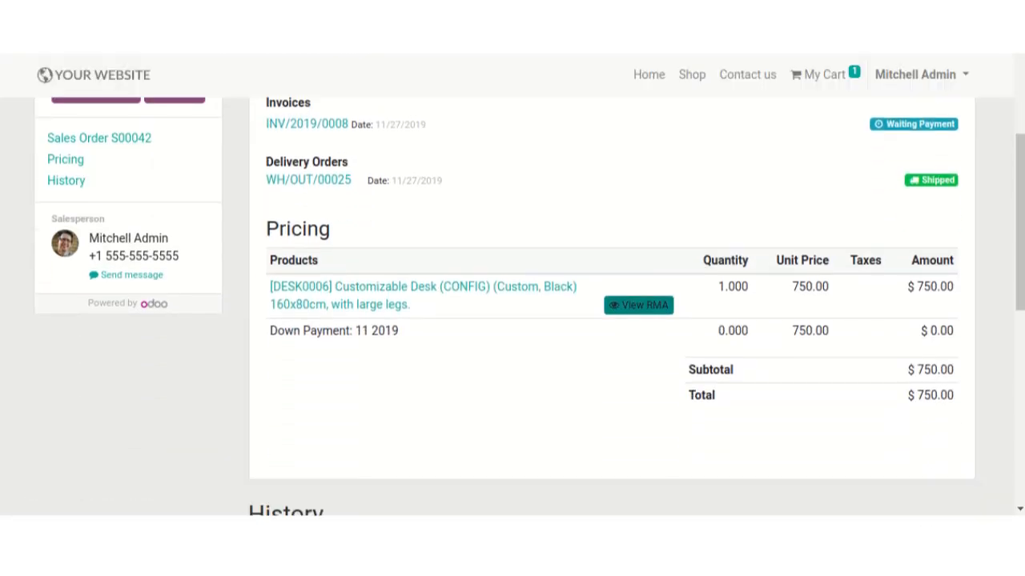
Open the backend RMA list showing RMA10 for S00042 with status New.
{"action": "left_click", "coordinate": [638, 304]}
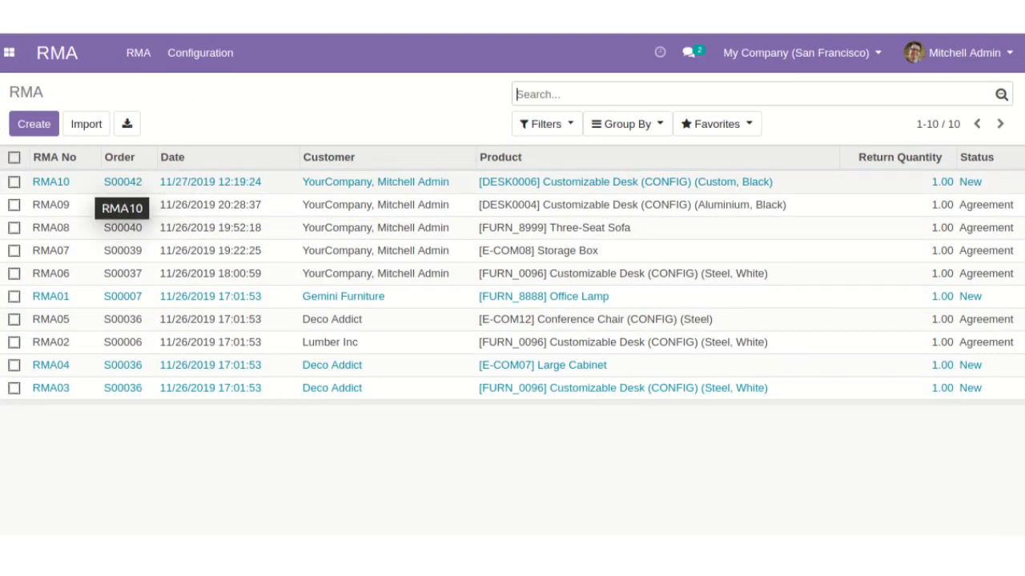
Edit RMA10 and change its stage from New to Agreement.
{"action": "left_click", "coordinate": [50, 181]}
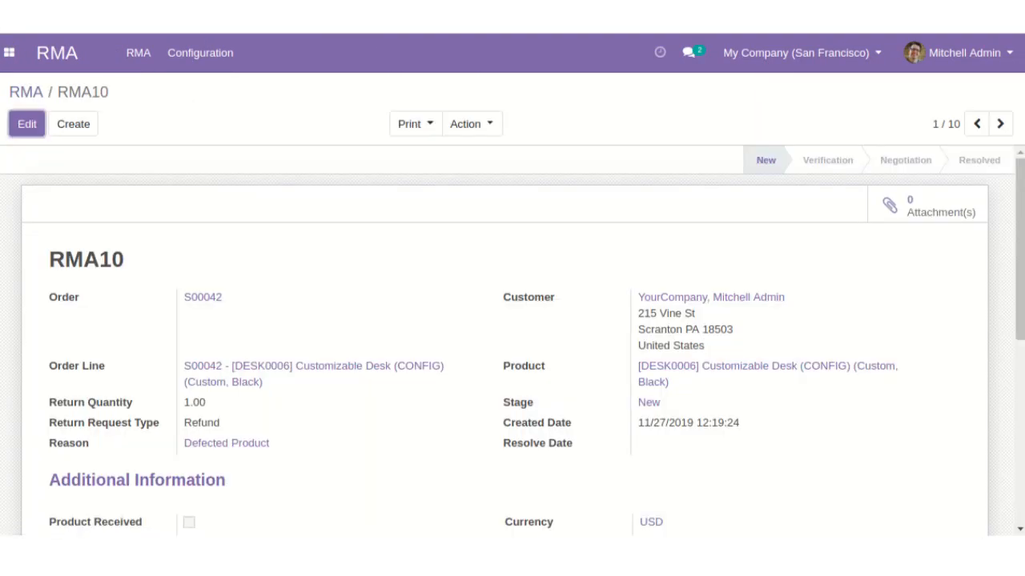
{"action": "left_click", "coordinate": [27, 123]}
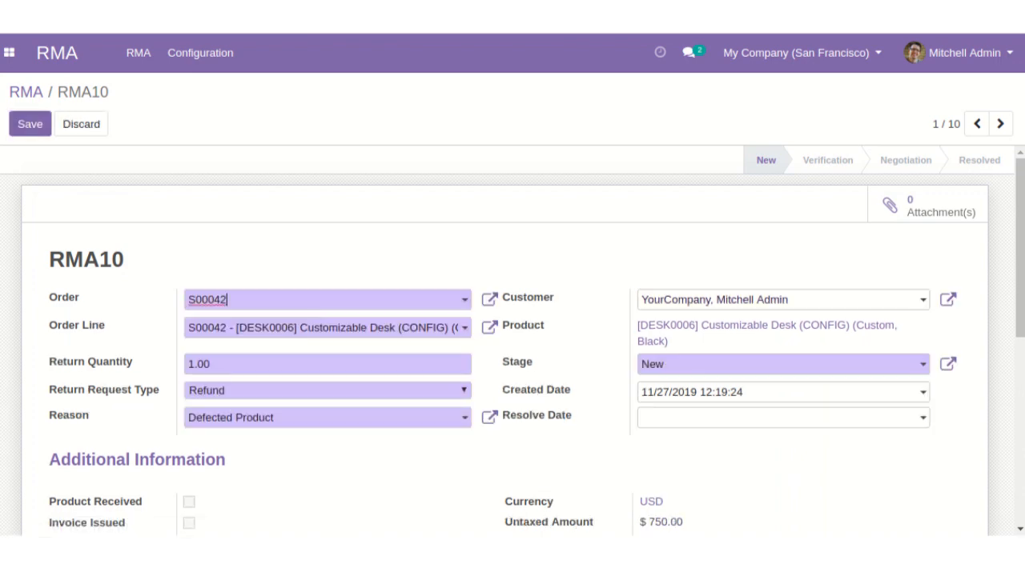
{"action": "scroll", "scroll_direction": "down", "scroll_amount": 3}
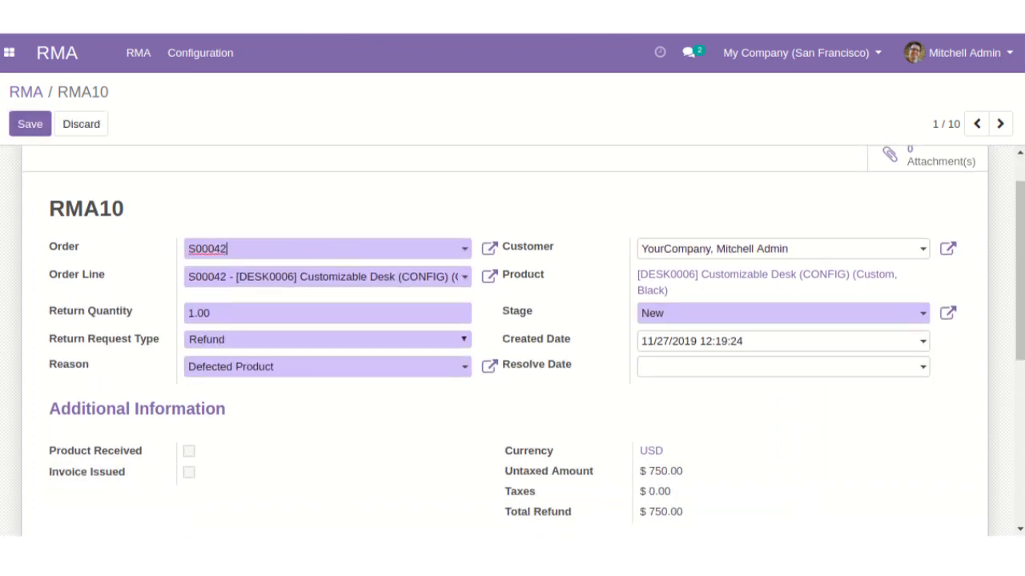
{"action": "left_click", "coordinate": [780, 313]}
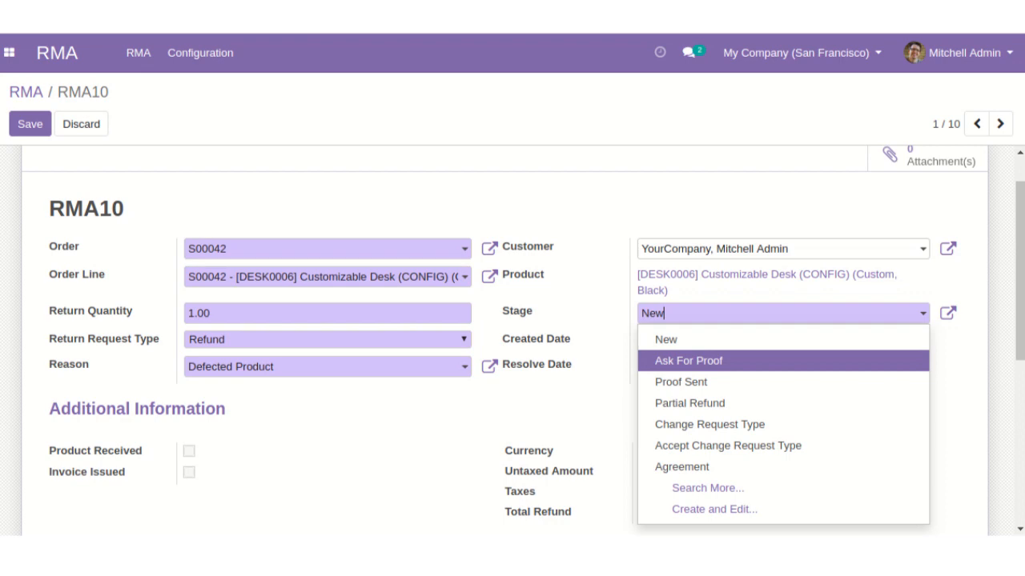
{"action": "mouse_move", "coordinate": [682, 467]}
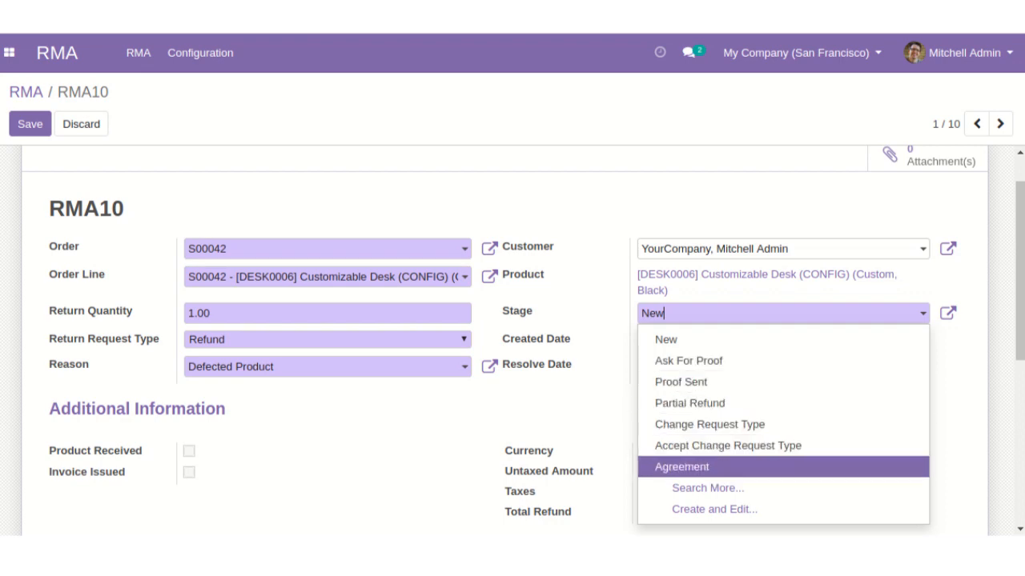
{"action": "left_click", "coordinate": [681, 467]}
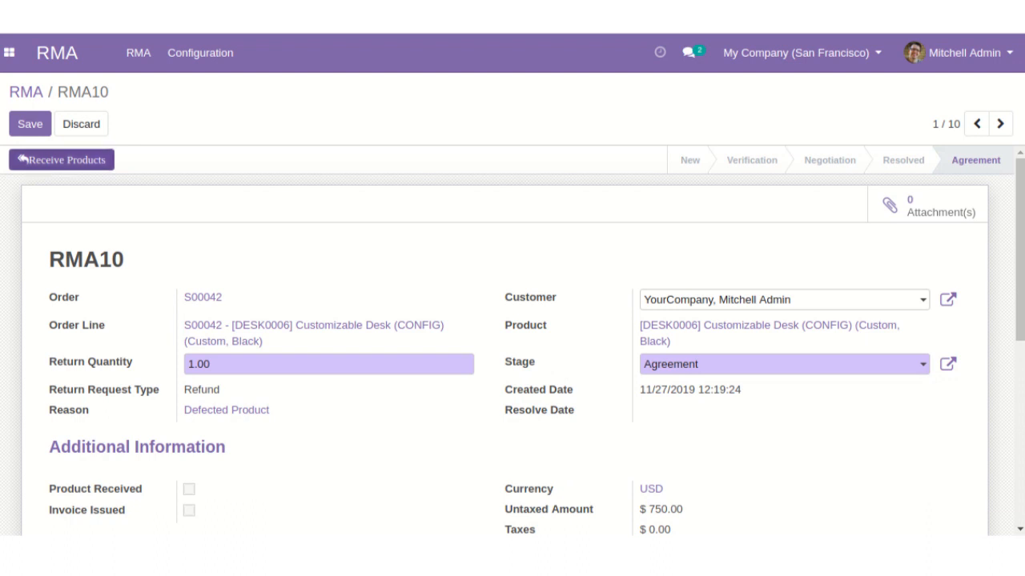
Return RMA10's Customizable Desk into warehouse stock through the Return Product dialog.
{"action": "left_click", "coordinate": [61, 159]}
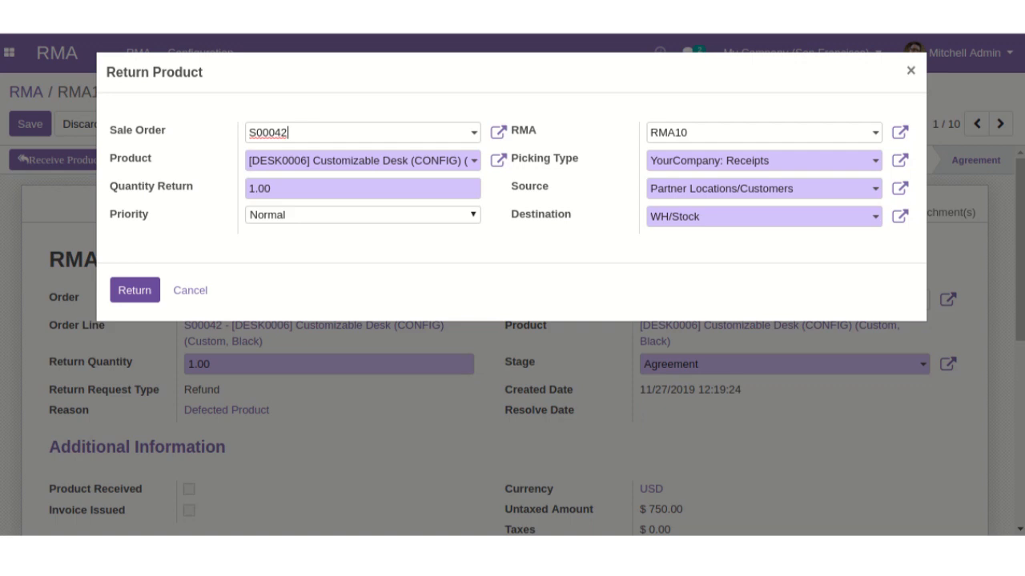
{"action": "left_click", "coordinate": [134, 289]}
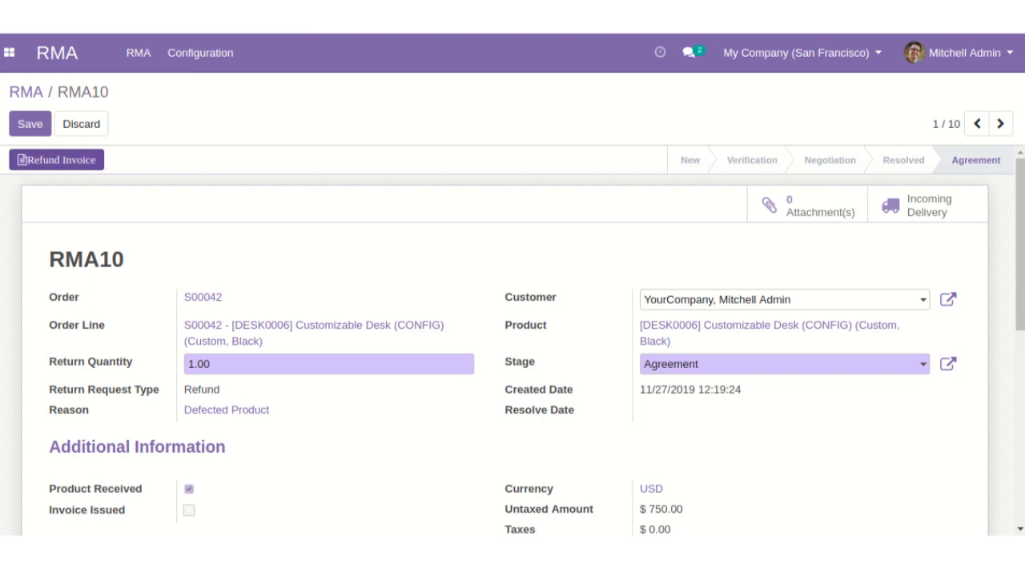
Reverse INV/2019/0008 with reason Defected Piece in the Customer Invoices (USD) journal.
{"action": "left_click", "coordinate": [56, 159]}
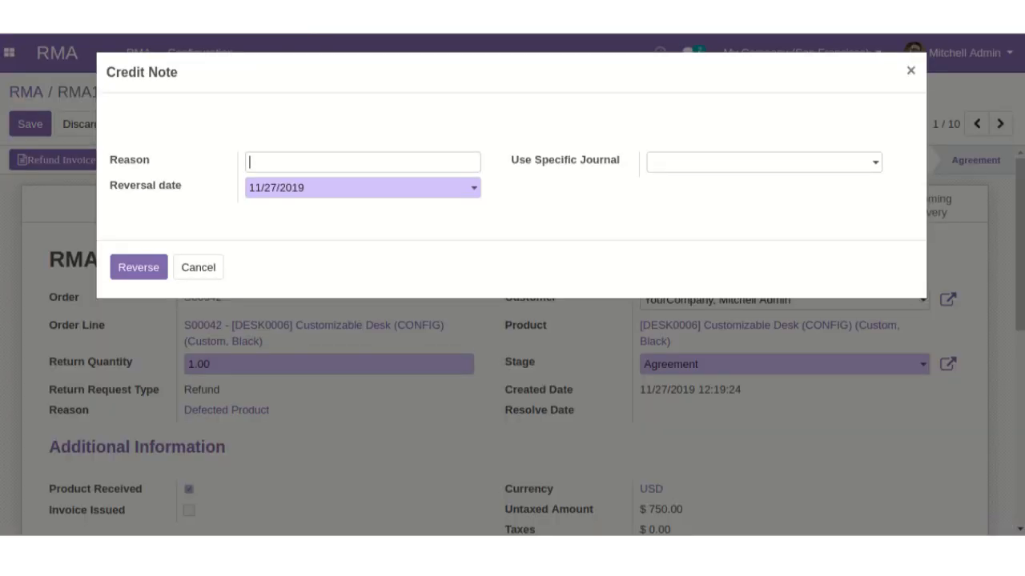
{"action": "left_click", "coordinate": [362, 161]}
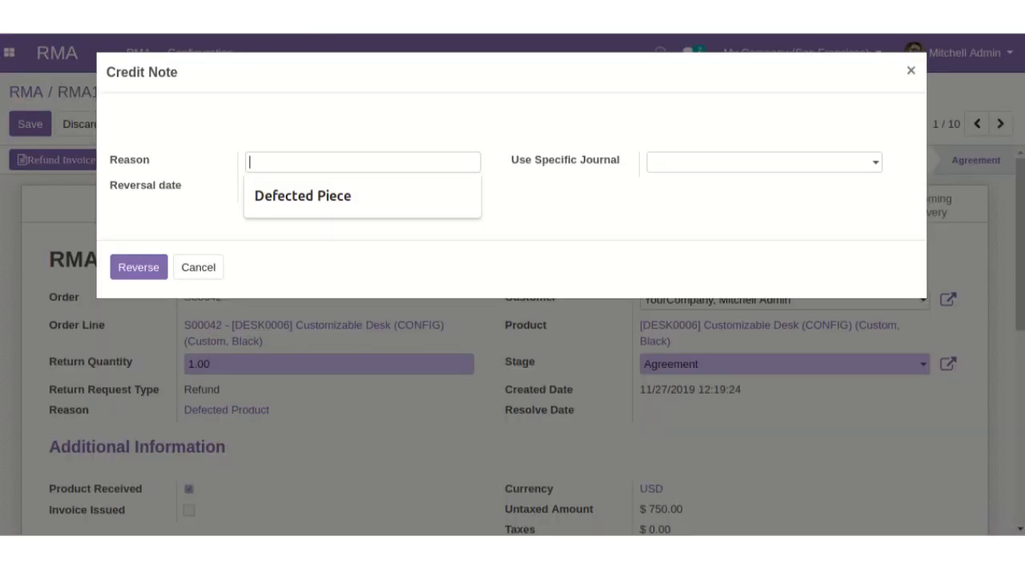
{"action": "left_click", "coordinate": [301, 196]}
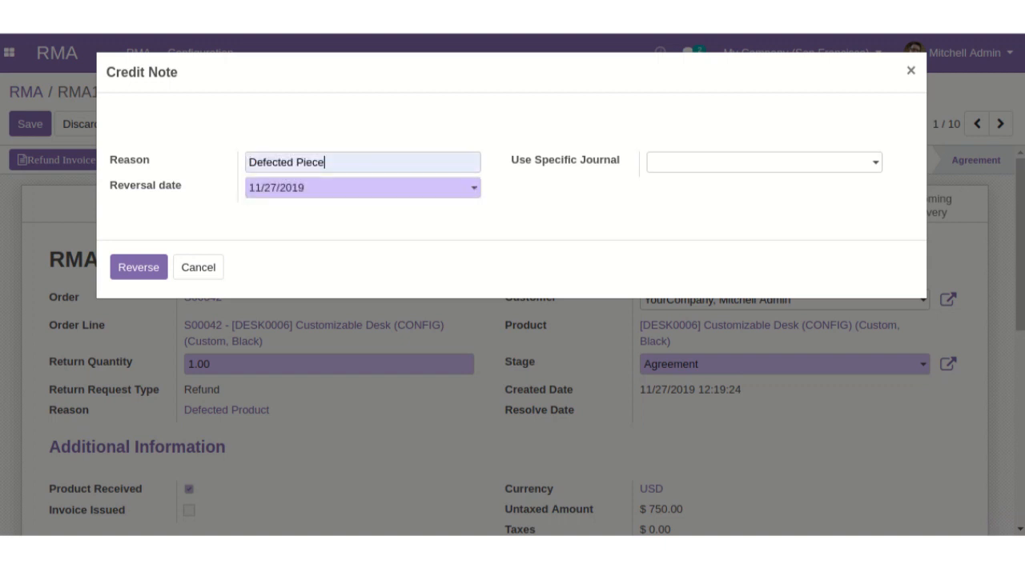
{"action": "left_click", "coordinate": [763, 161]}
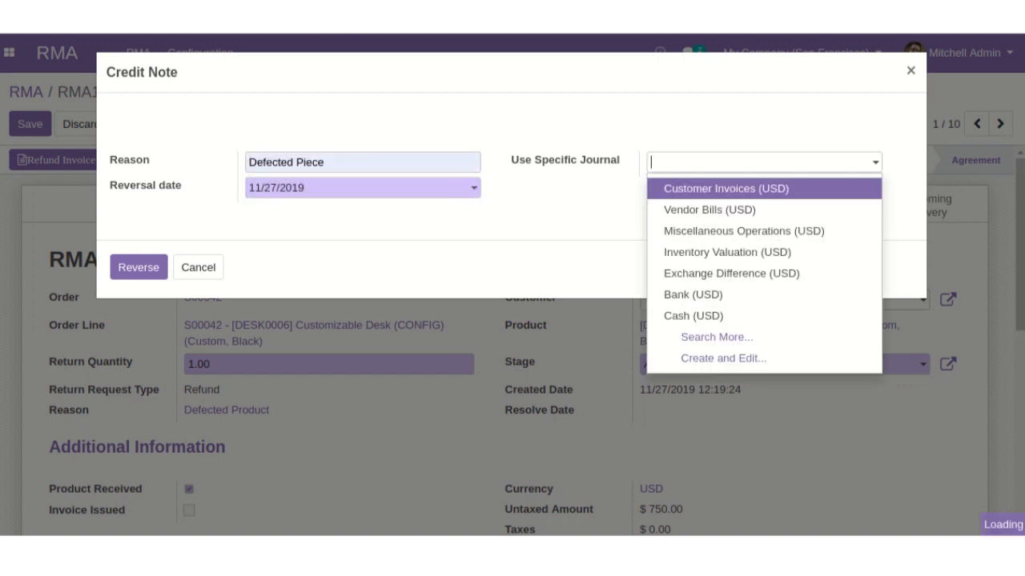
{"action": "left_click", "coordinate": [726, 188]}
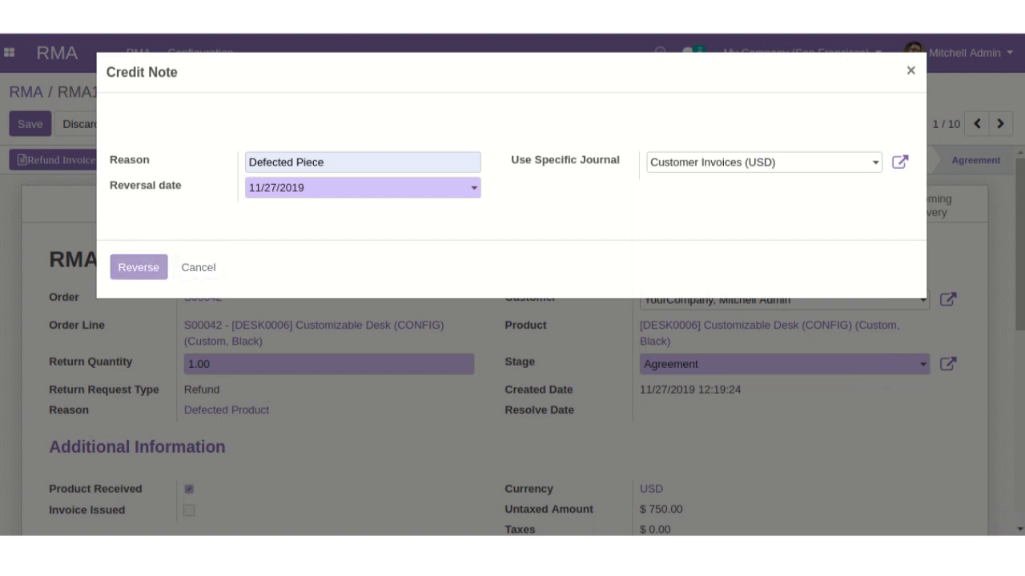
{"action": "left_click", "coordinate": [138, 267]}
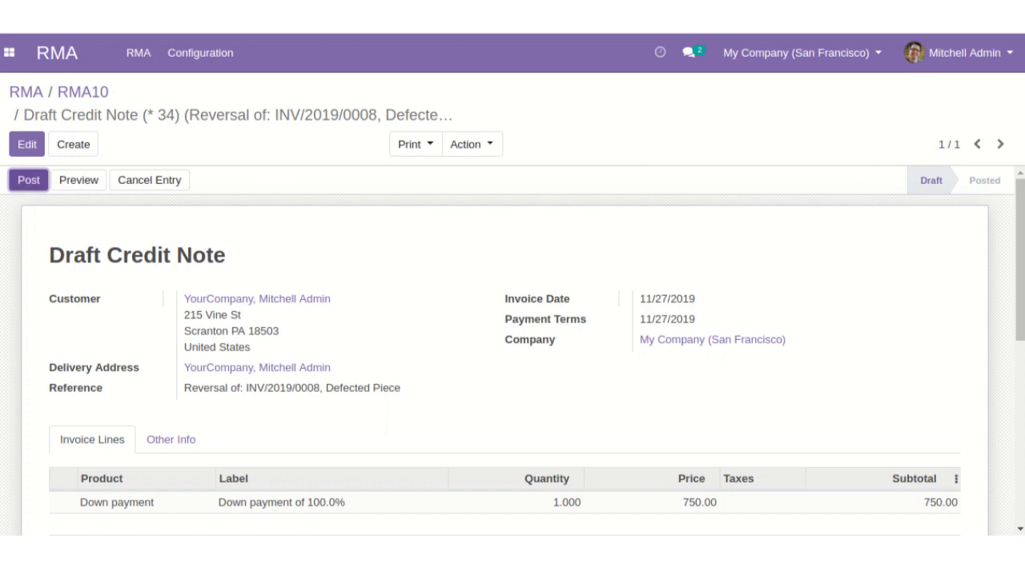
Post credit note RINV/2019/0005 and validate its $750.00 Bank (USD) payment.
{"action": "left_click", "coordinate": [28, 179]}
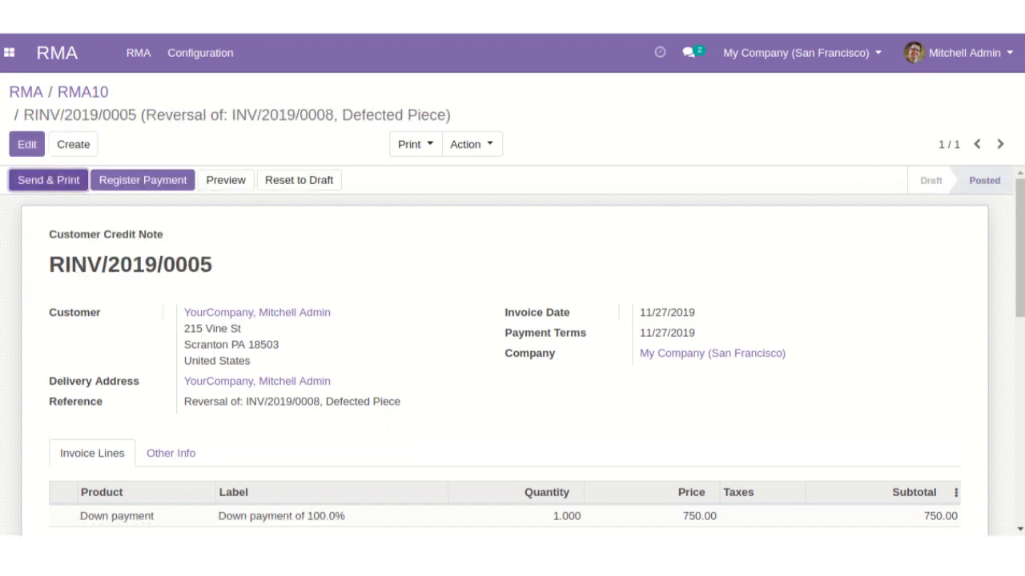
{"action": "left_click", "coordinate": [143, 180]}
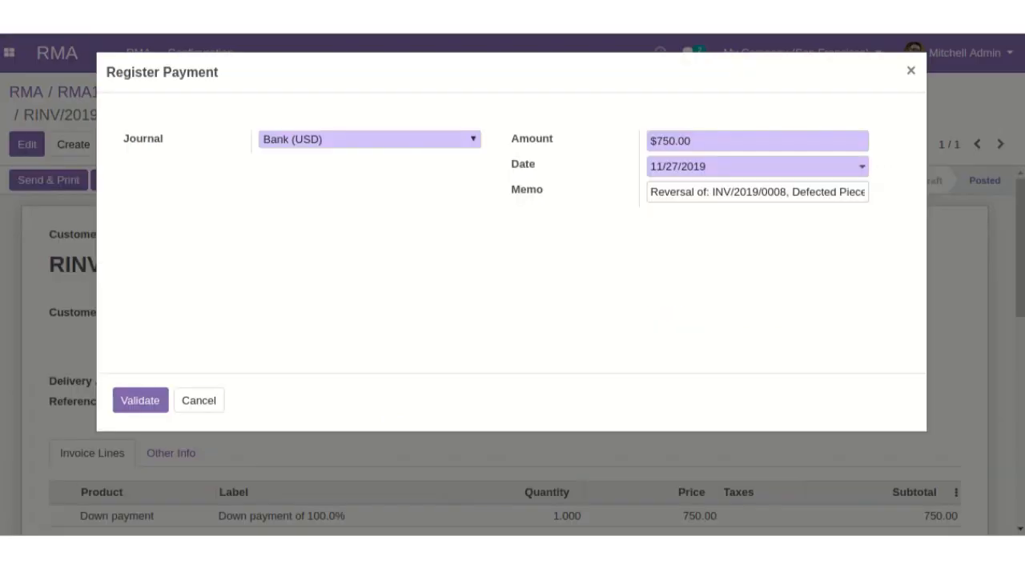
{"action": "left_click", "coordinate": [140, 401]}
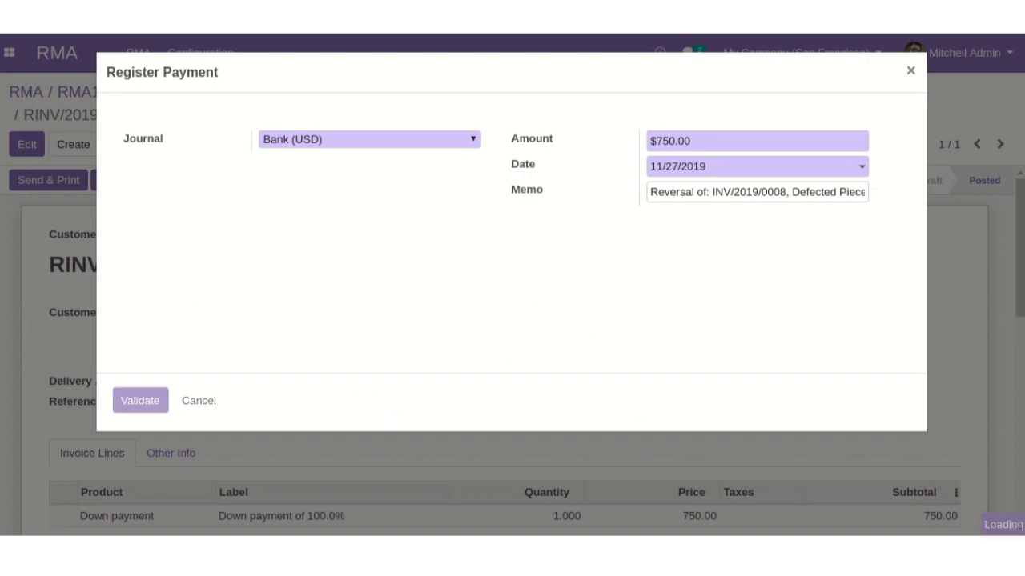
{"action": "left_click", "coordinate": [140, 400]}
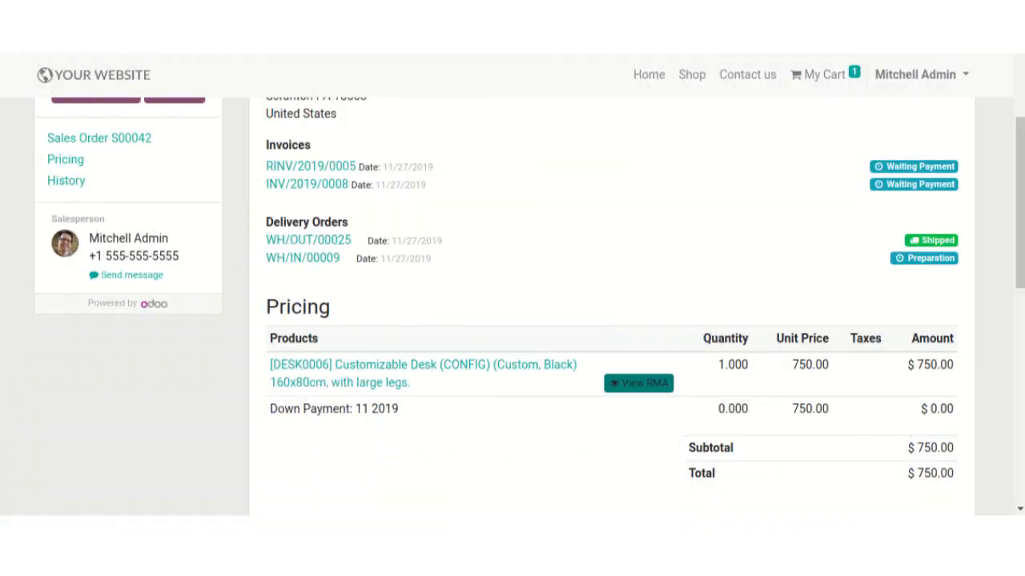
Open RMA10 from the order's return requests and review its Agreement stage and paid RINV/2019/0005.
{"action": "left_click", "coordinate": [638, 384]}
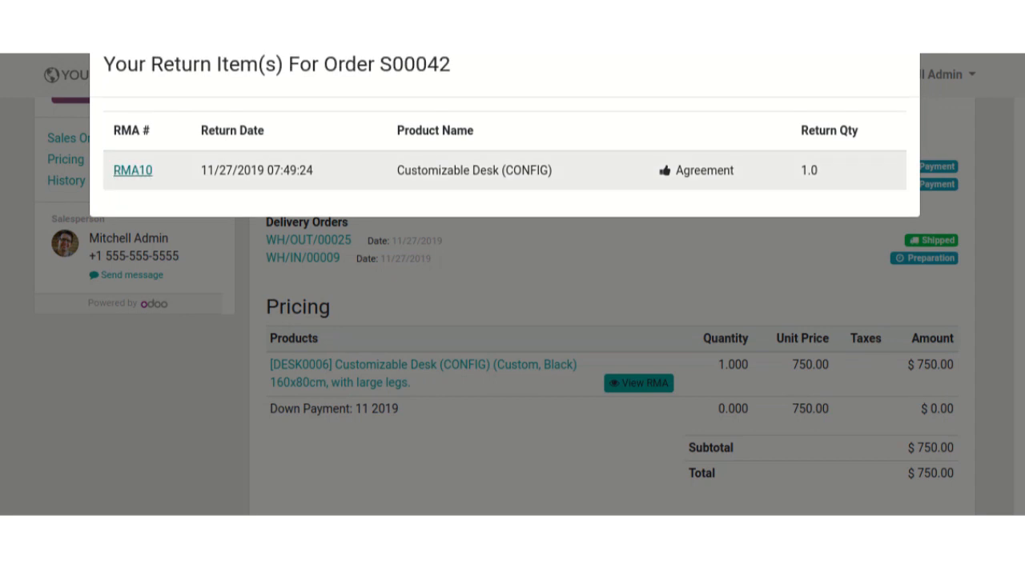
{"action": "left_click", "coordinate": [132, 170]}
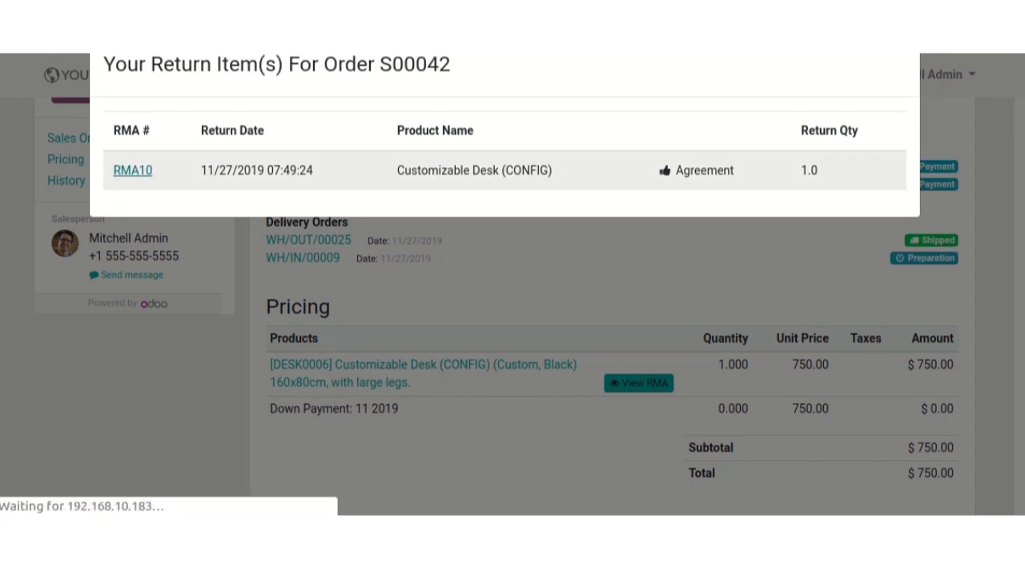
{"action": "left_click", "coordinate": [133, 170]}
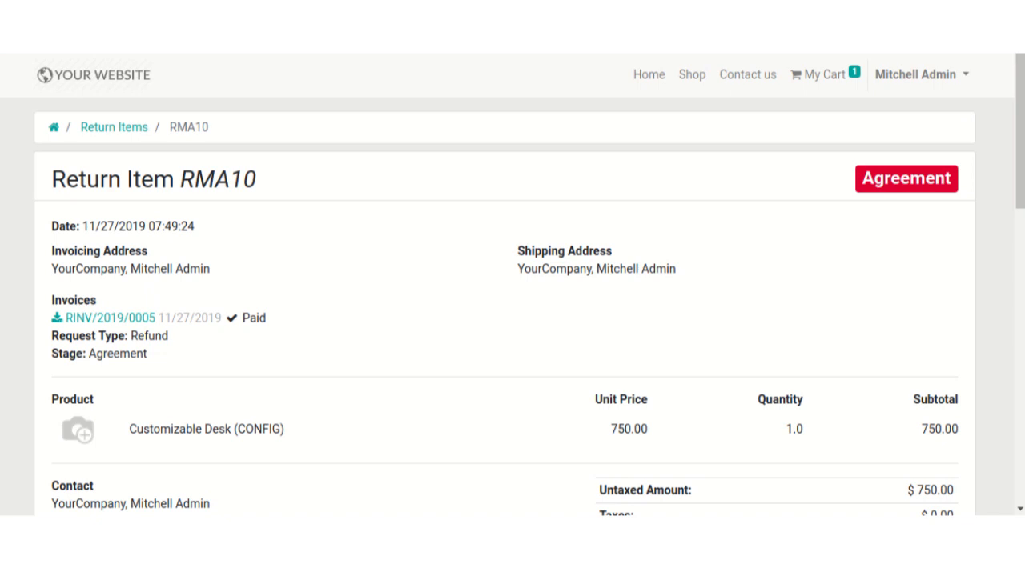
{"action": "scroll", "scroll_direction": "down", "scroll_amount": 3}
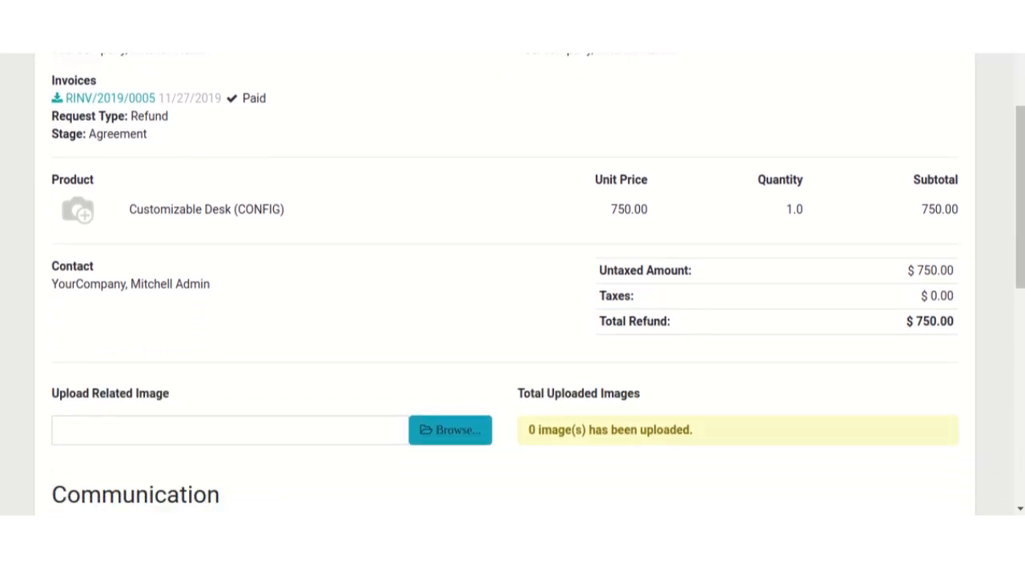
{"action": "scroll", "scroll_direction": "up", "scroll_amount": 3}
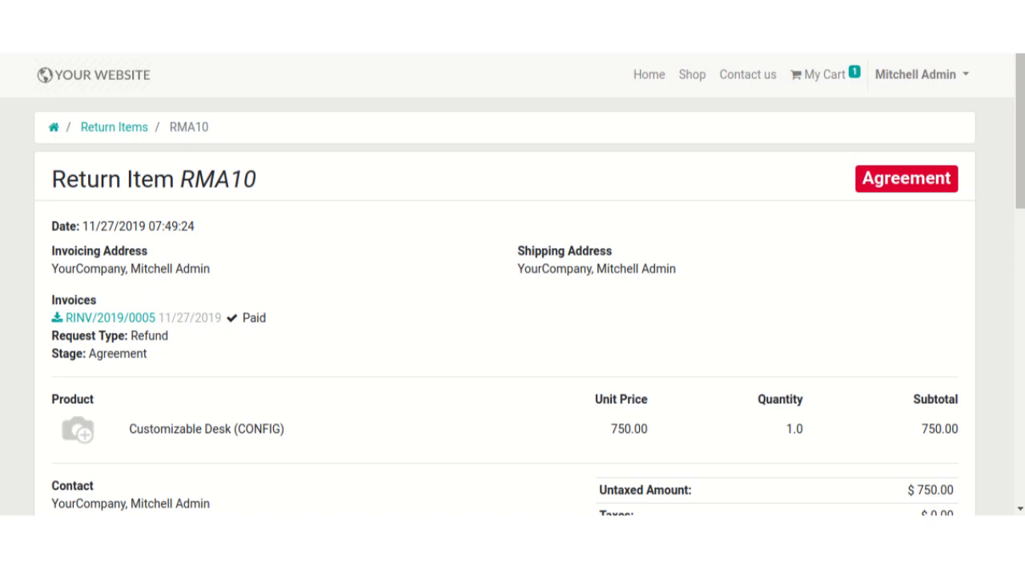